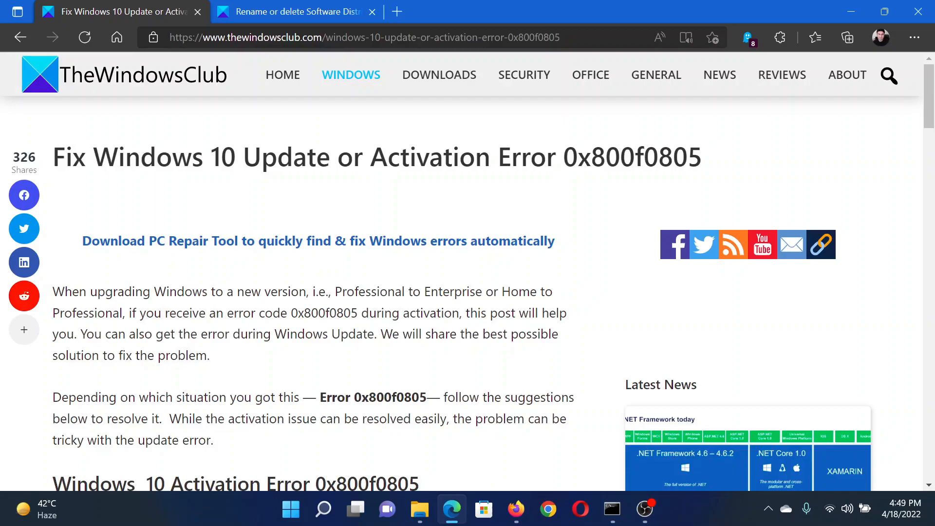
pyautogui.moveTo(833, 142)
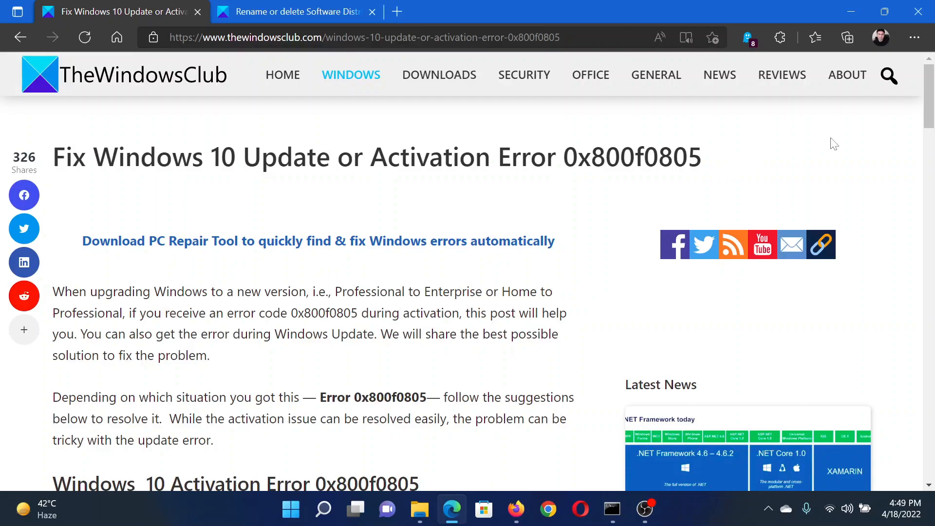
# Scroll the TheWindowsClub article down to the 'Windows 10 Update Error 0x800f0805' heading and its list of methods
pyautogui.scroll(-3)
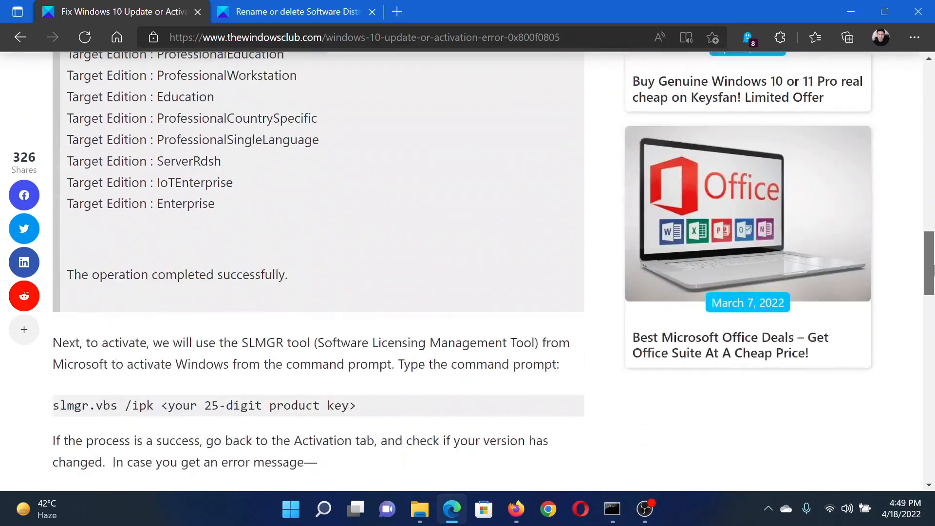
pyautogui.scroll(-3)
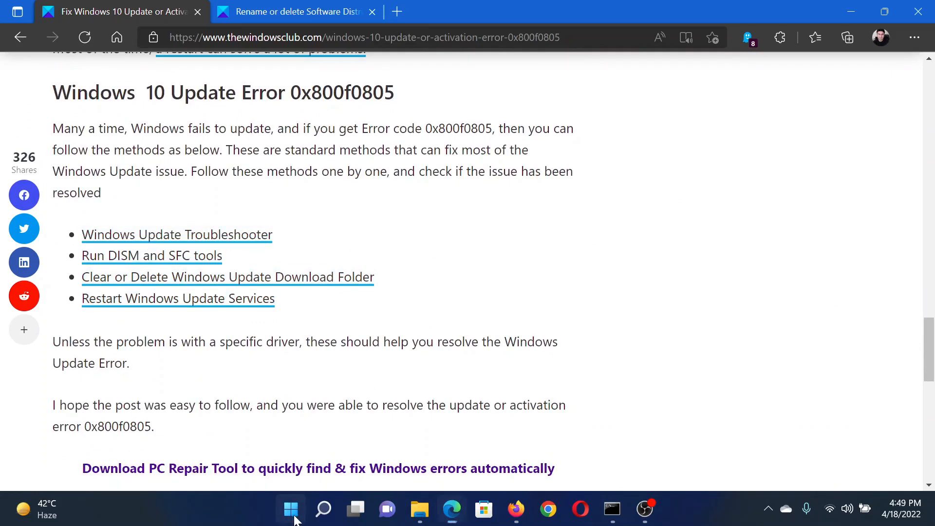
# Bring up Settings maximized on the System page, scrolled down to the Troubleshoot entry
pyautogui.click(290, 510)
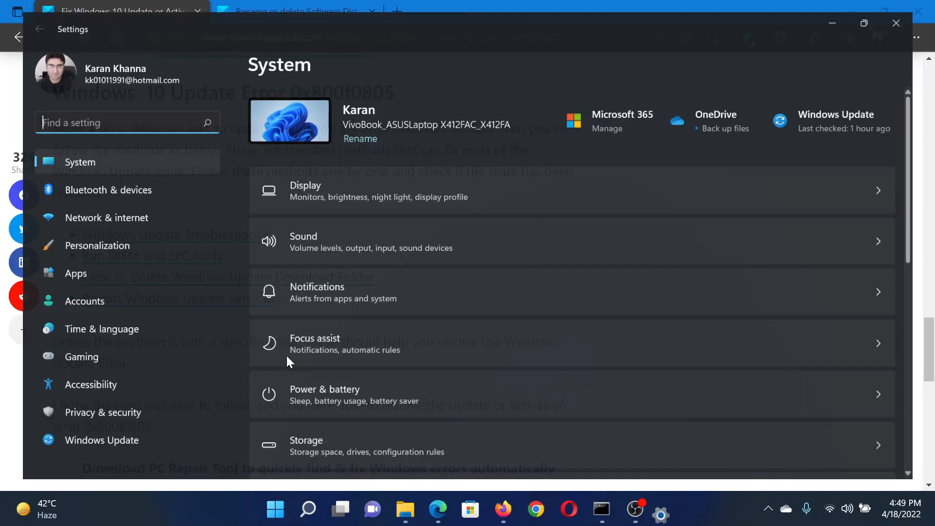
pyautogui.click(863, 23)
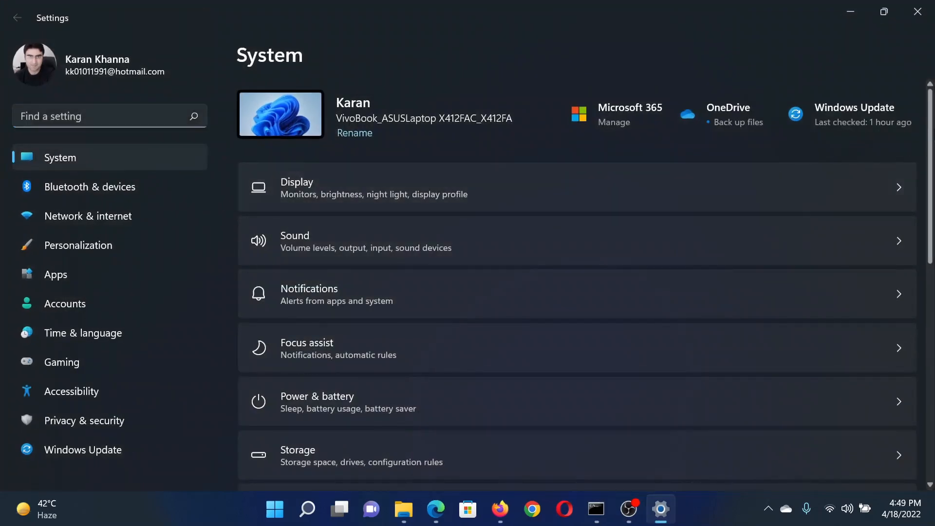
pyautogui.scroll(-3)
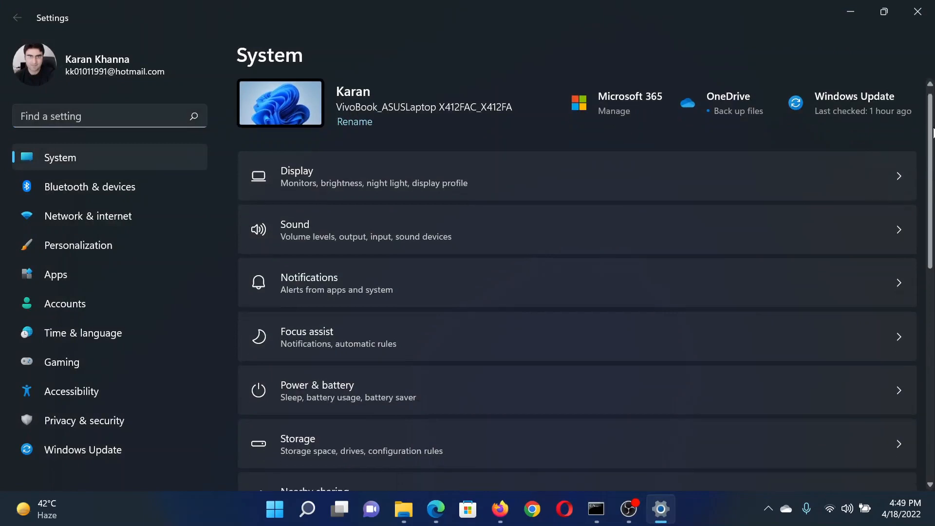
pyautogui.scroll(-3)
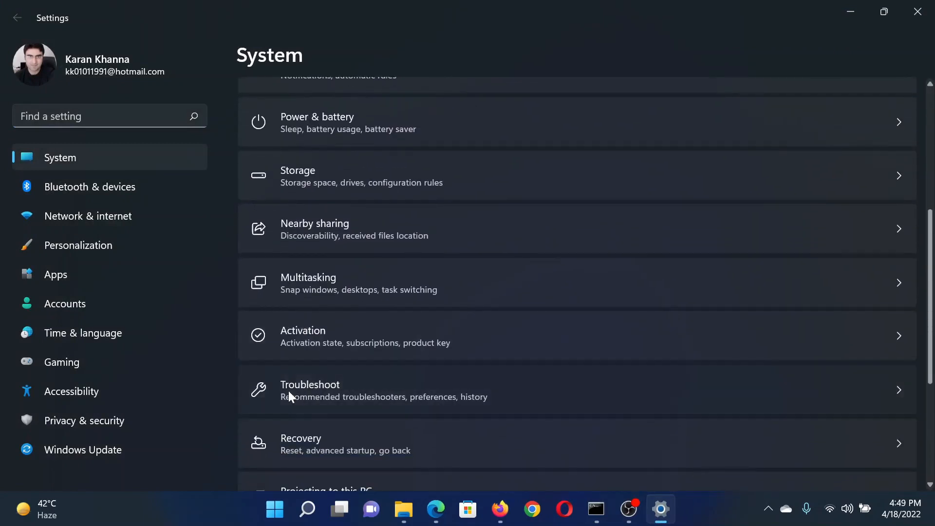
# Go through Troubleshoot to Other troubleshooters and run the Windows Update troubleshooter
pyautogui.click(309, 389)
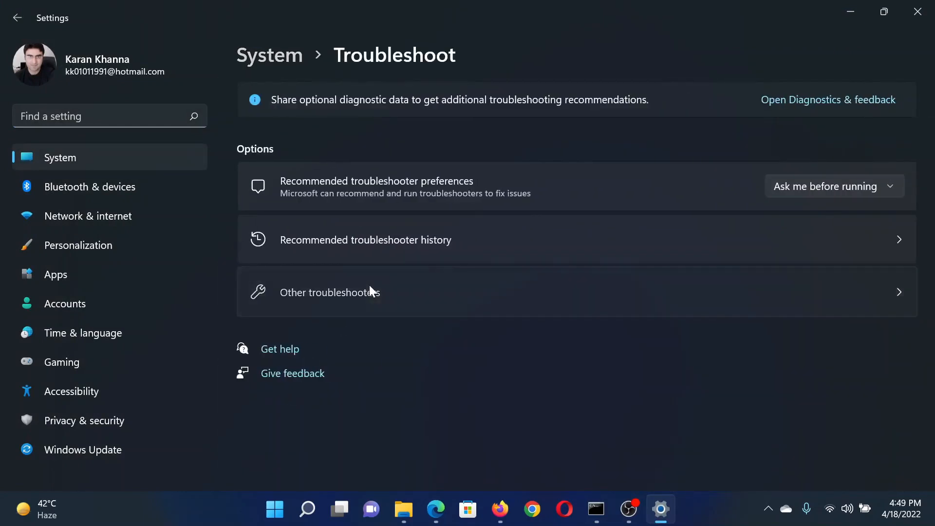
pyautogui.click(330, 292)
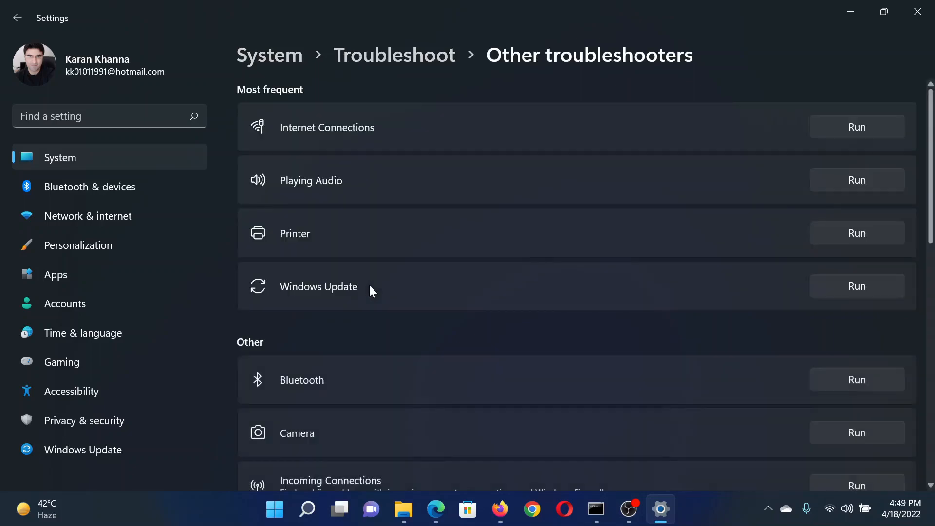
pyautogui.moveTo(850, 275)
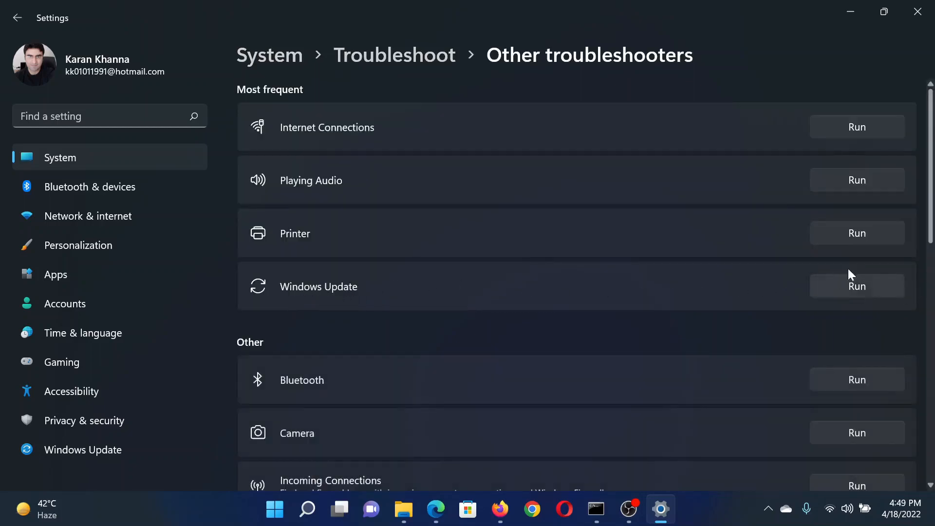
pyautogui.click(436, 509)
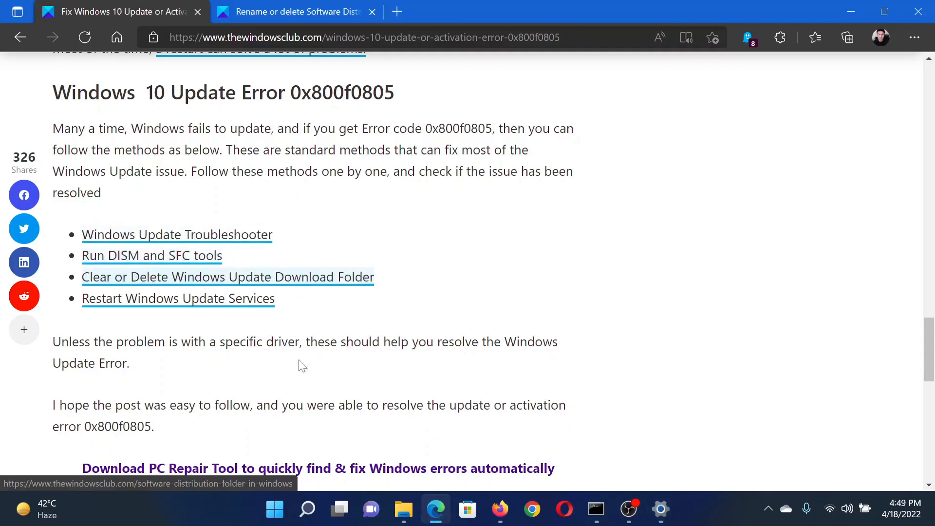
# Search for 'comm' and launch Command Prompt with Run as administrator
pyautogui.click(307, 522)
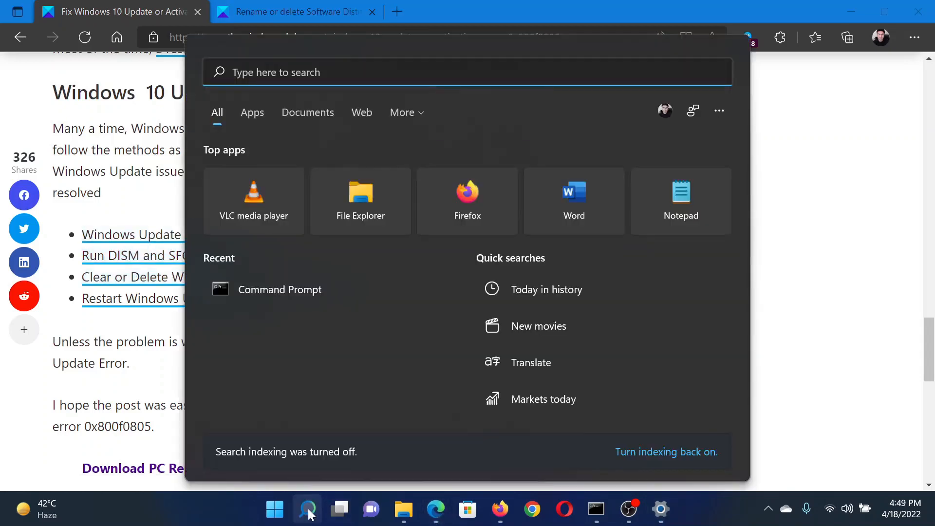
pyautogui.write('comm')
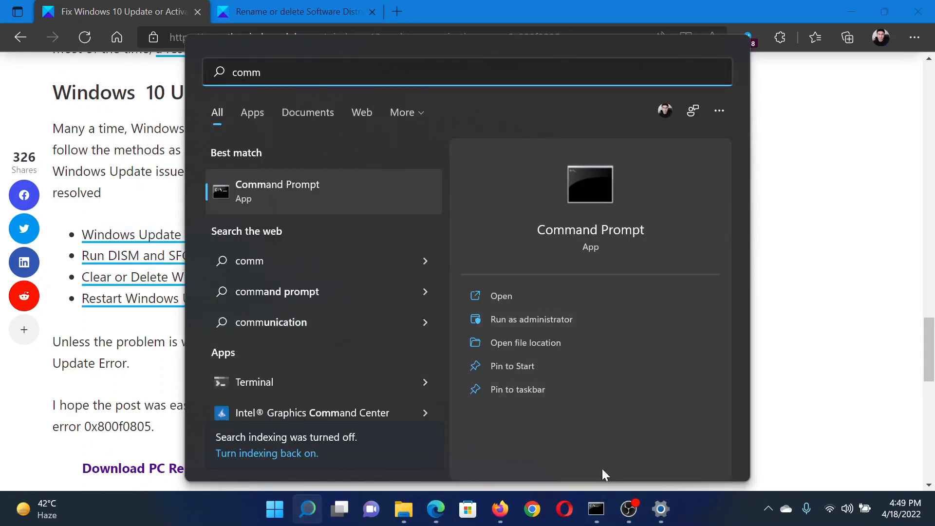
pyautogui.click(532, 319)
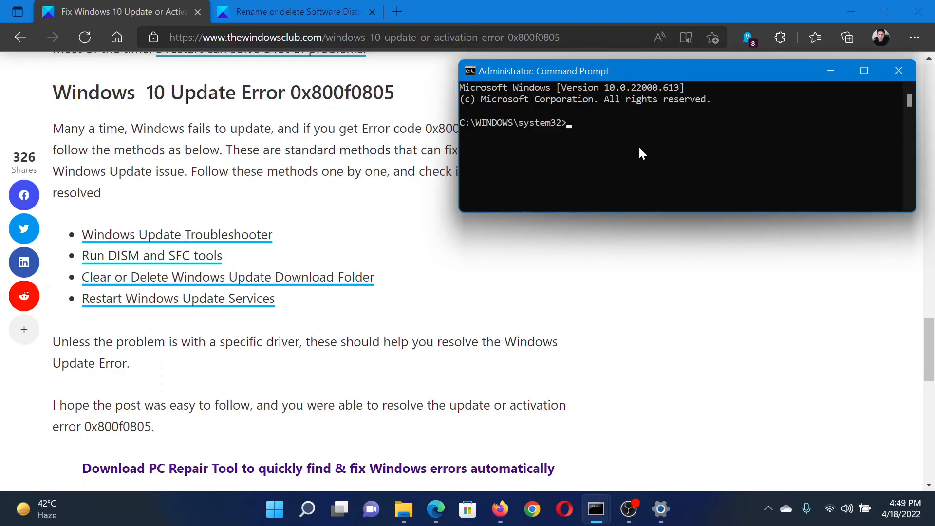
# Enter the sfc /scannow command at the administrator prompt
pyautogui.write('sfc /')
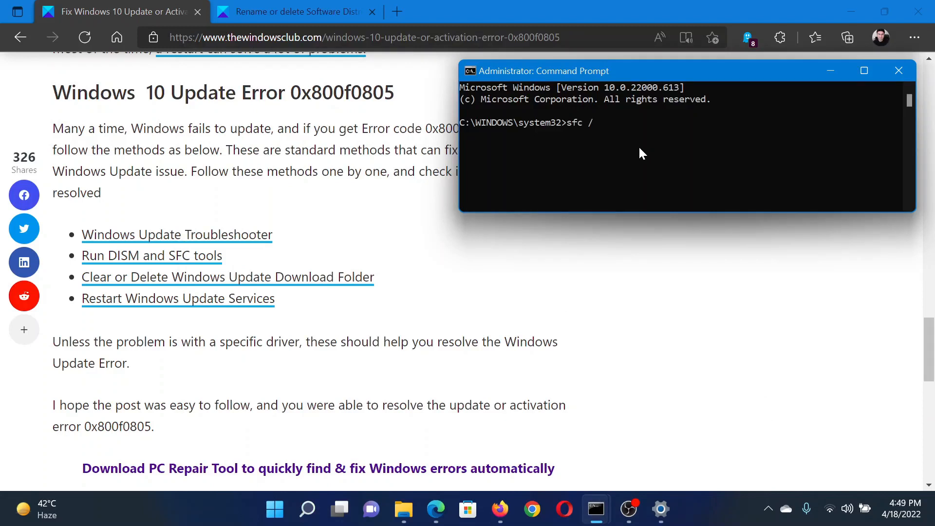
pyautogui.write('scannow')
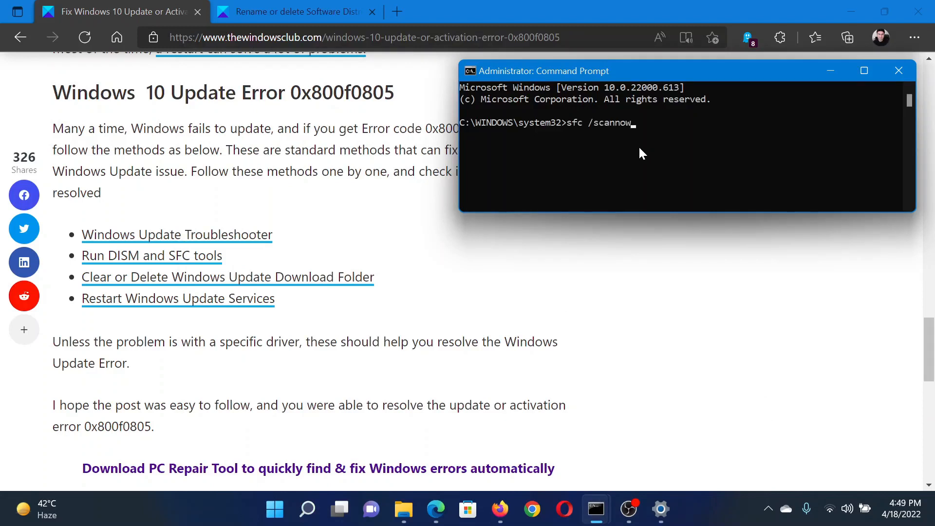
pyautogui.moveTo(451, 266)
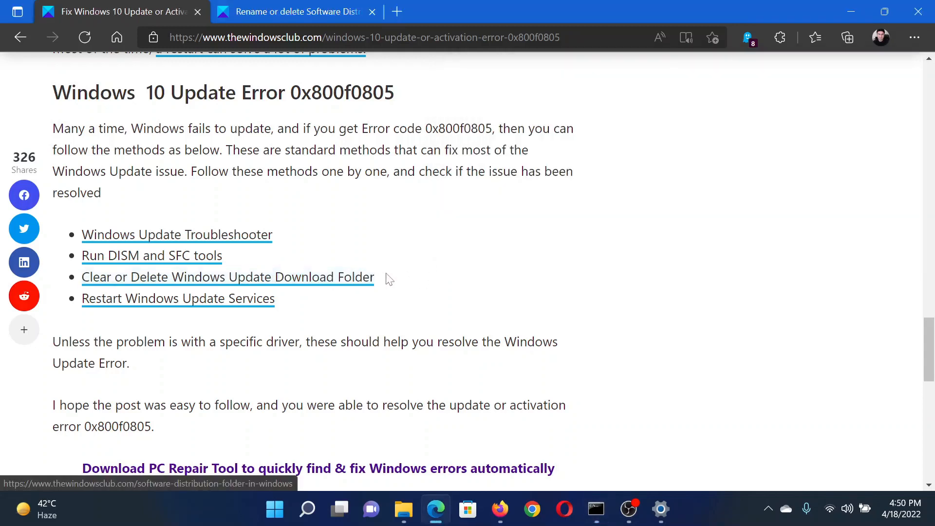
# Select the net start wuauserv and net start bits commands in the SoftwareDistribution article
pyautogui.click(312, 12)
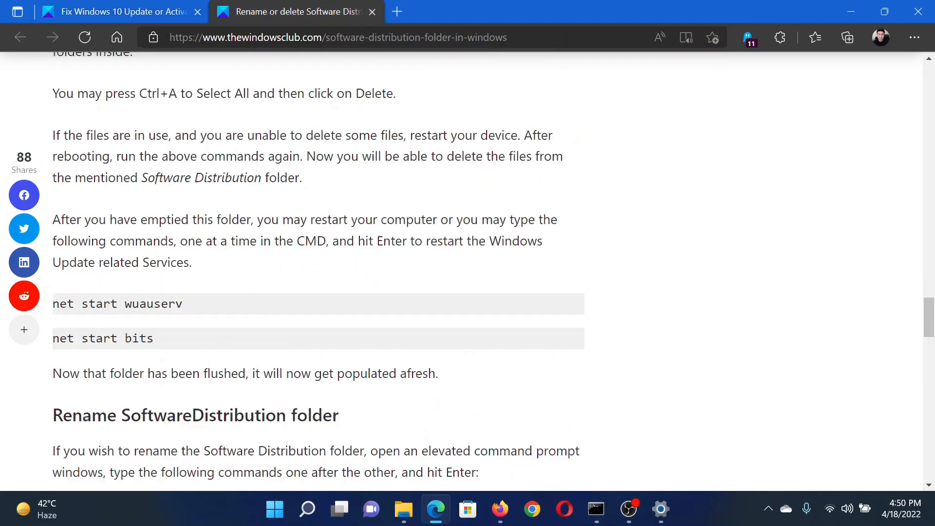
pyautogui.moveTo(53, 304); pyautogui.dragTo(87, 304)
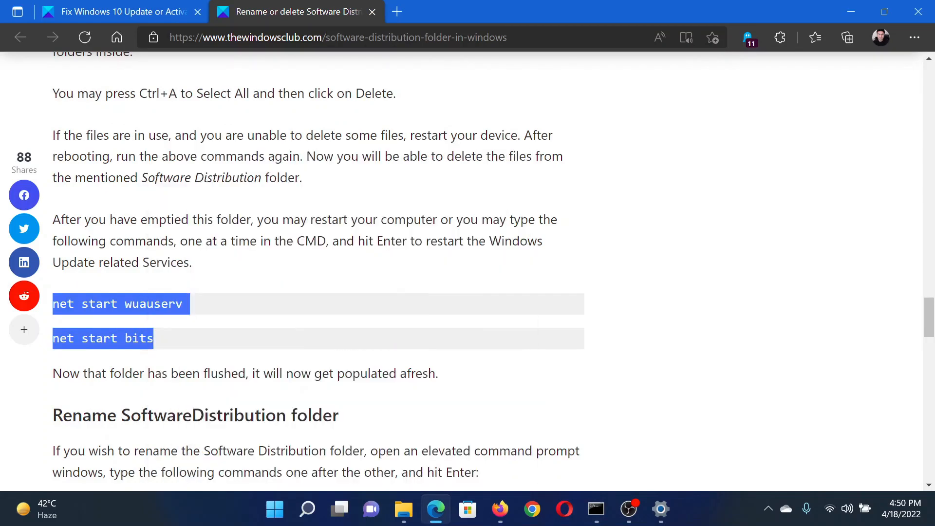
# Run net start bits in the elevated Command Prompt to restart the Windows Update services
pyautogui.click(112, 12)
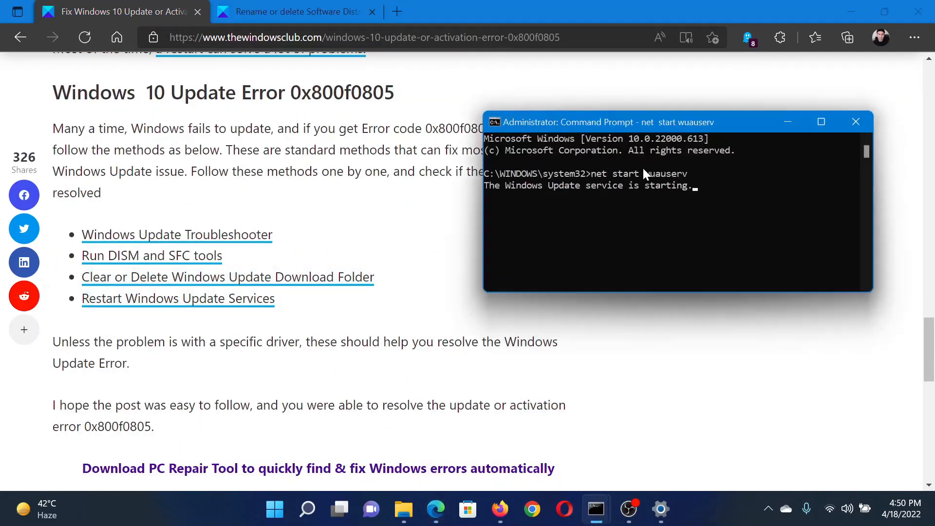
pyautogui.write('net start bits')
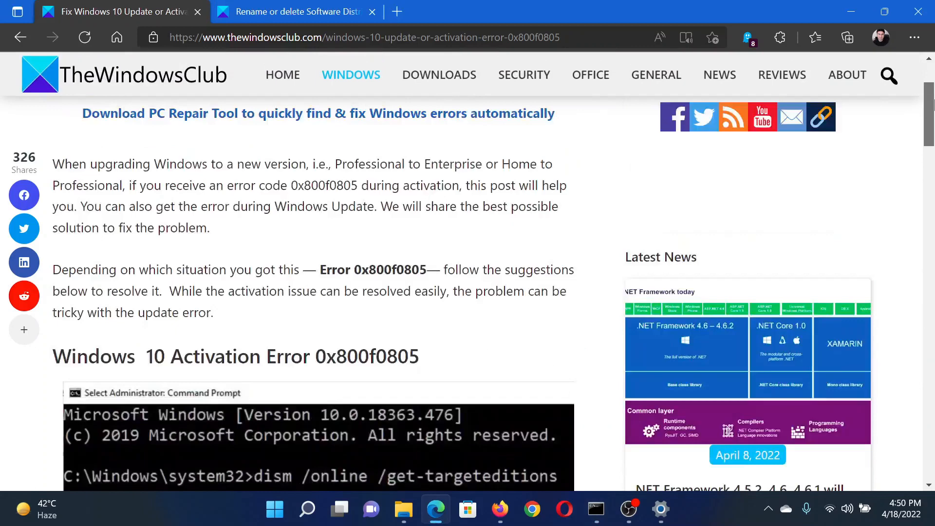
pyautogui.scroll(3)
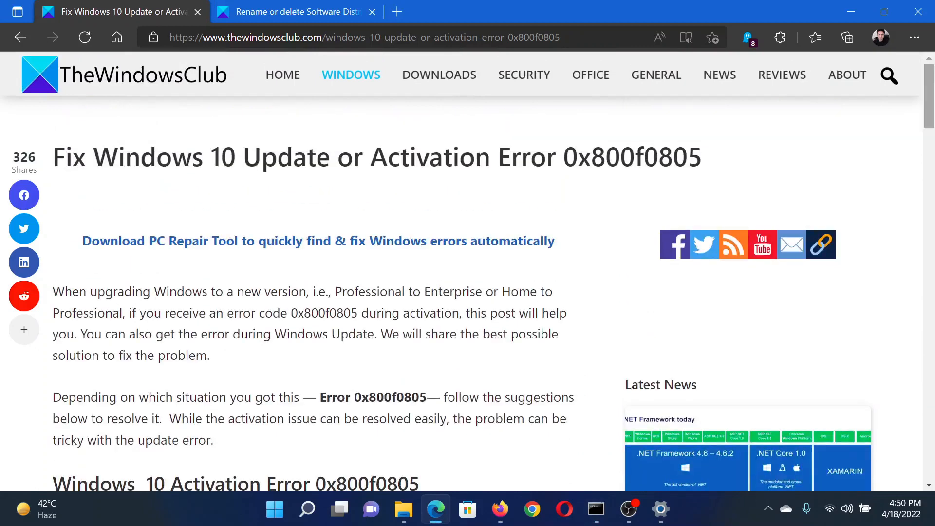